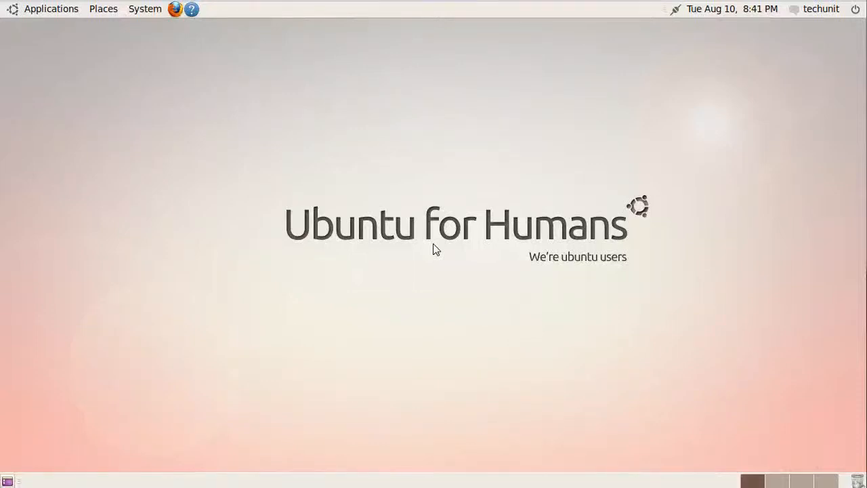
mouse_move(404, 200)
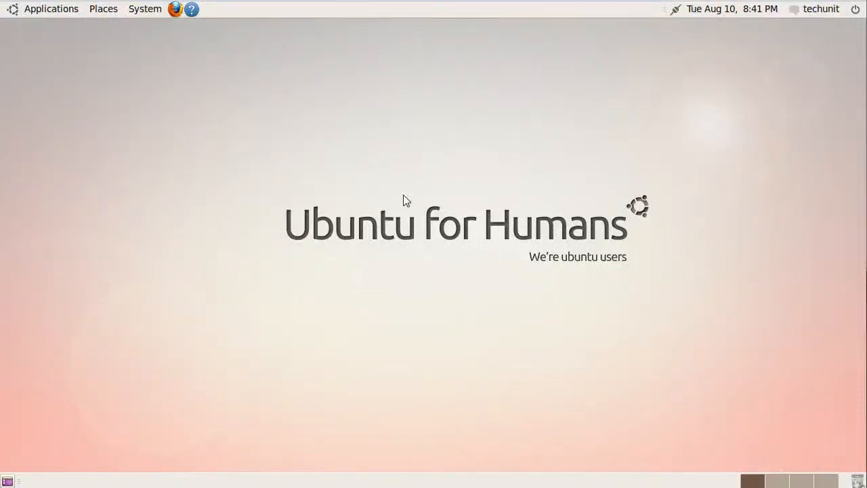
mouse_move(85, 41)
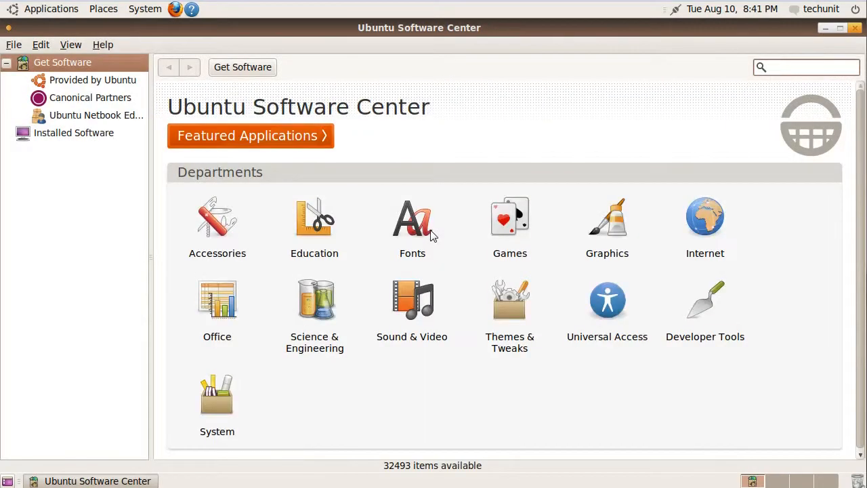
Search the catalogue for 'adobe' and request installation of Adobe Reader 9
click(805, 67)
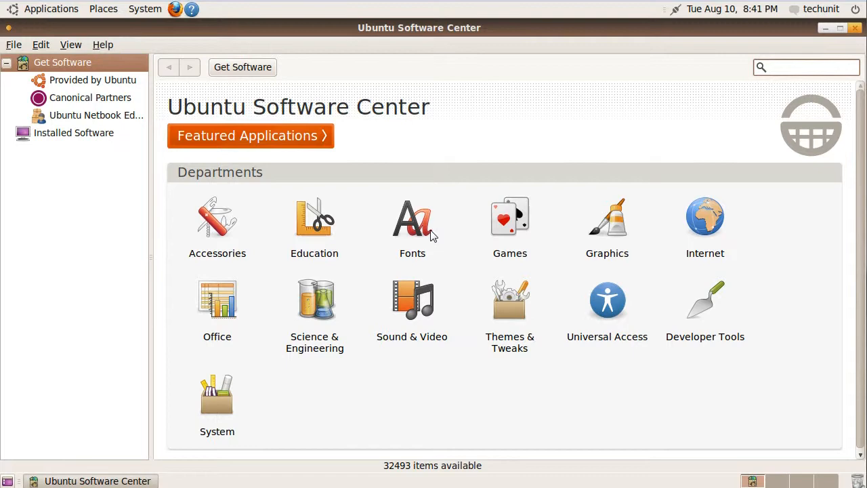
text(adob)
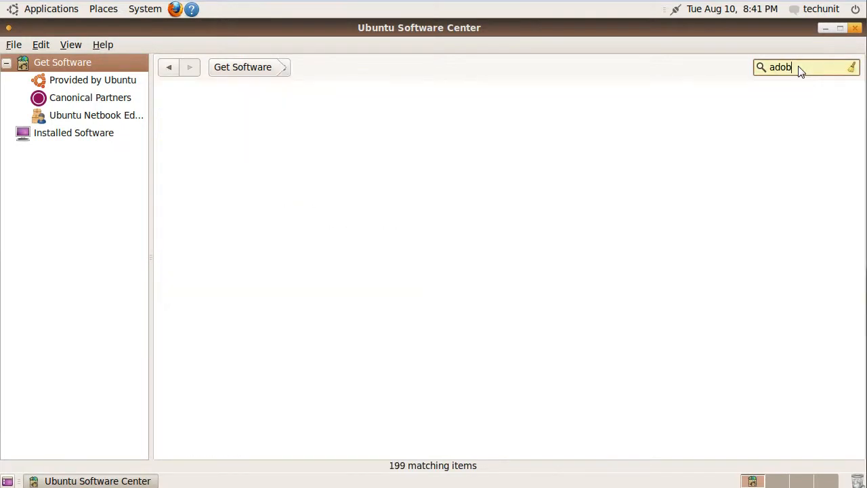
text(e reader)
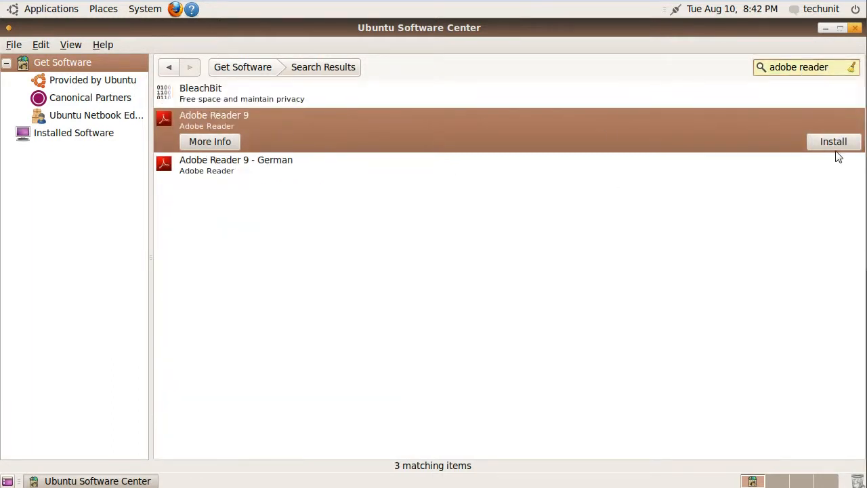
click(833, 141)
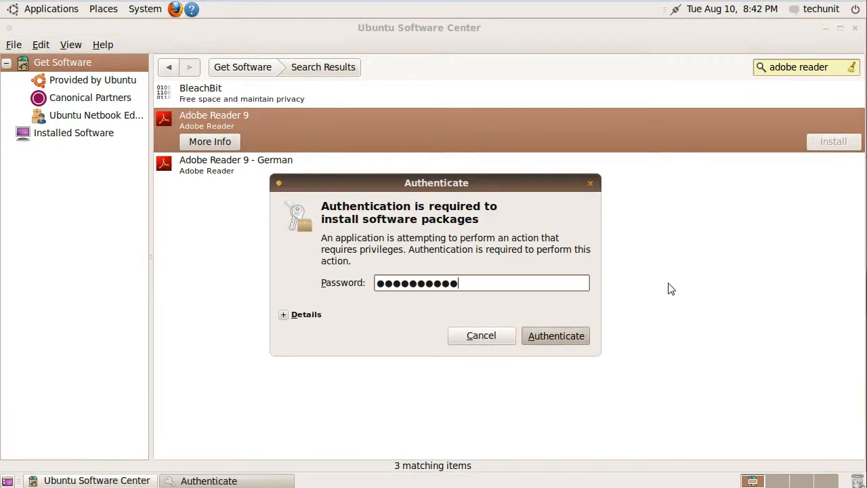
Authorise the Adobe Reader 9 install and close Software Center while it runs
click(555, 336)
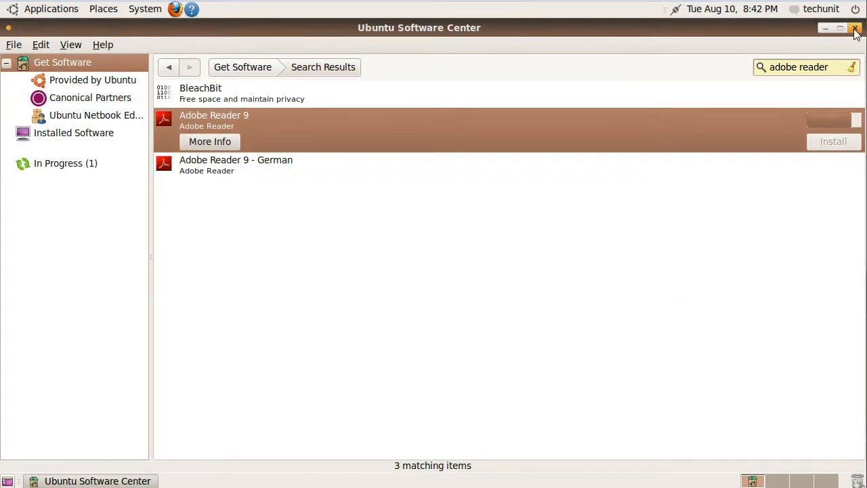
click(854, 27)
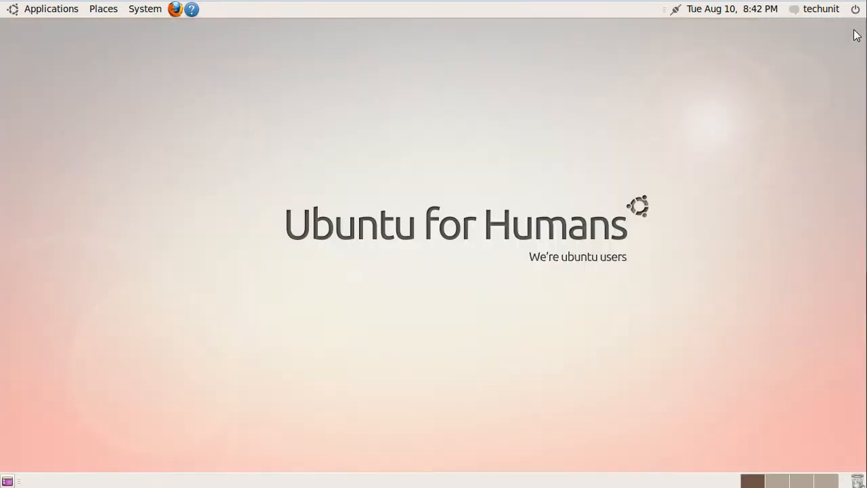
click(50, 9)
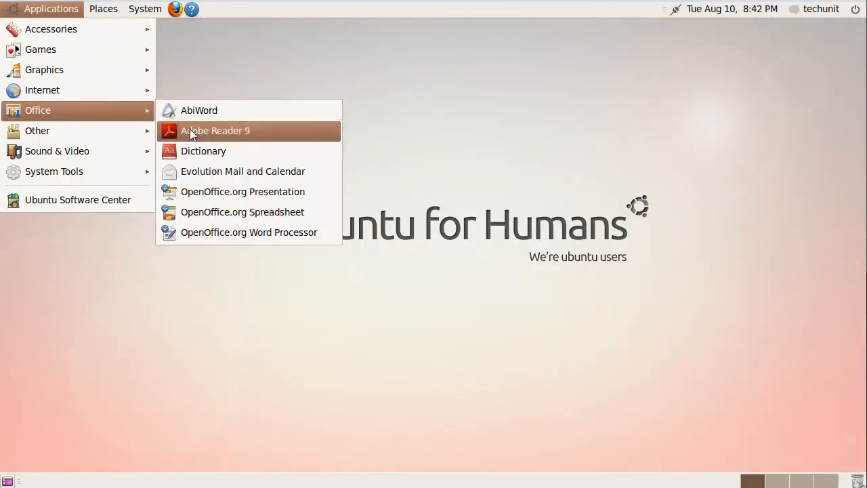
Launch Adobe Reader 9 from the Office menu and accept its license agreement
click(215, 130)
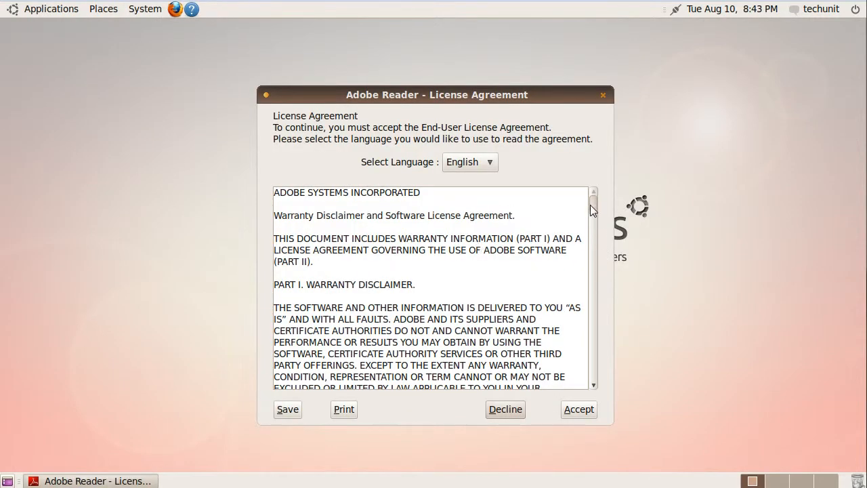
scroll(down, 3)
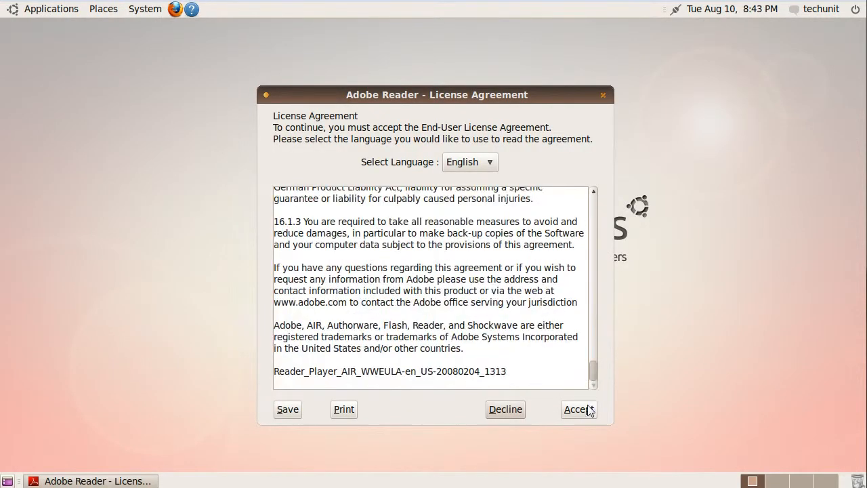
click(576, 409)
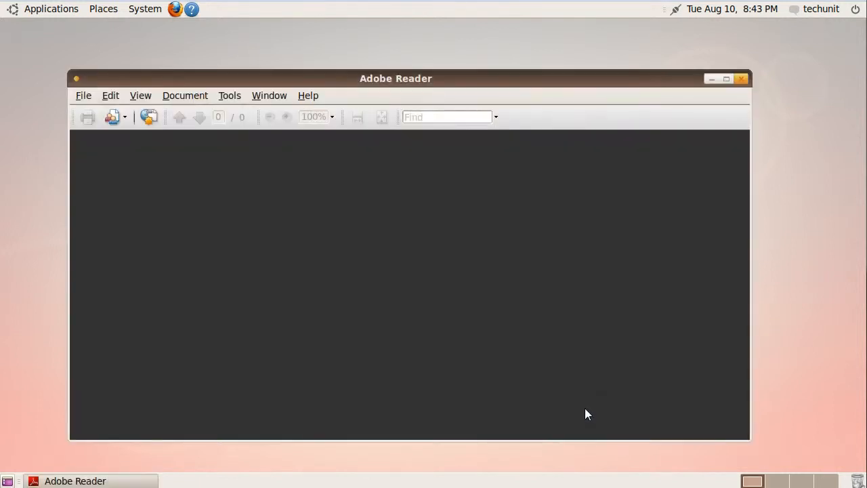
mouse_move(568, 379)
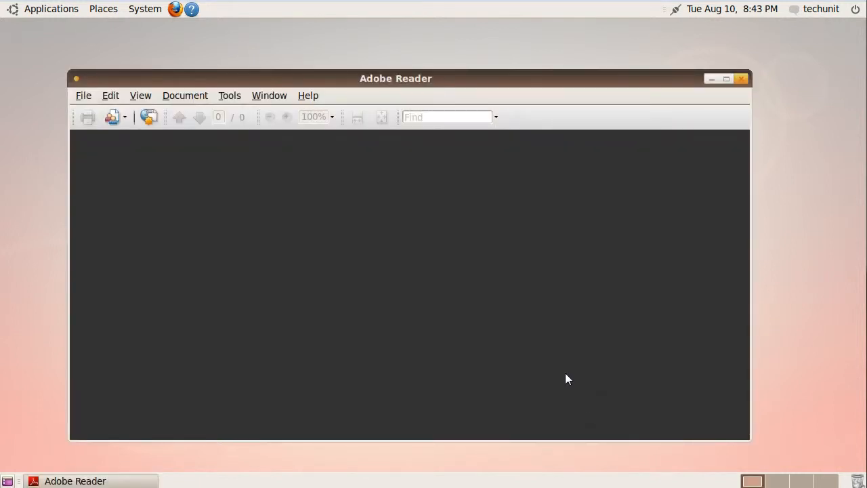
Maximize the Reader window and bring up the File > Open dialog
click(725, 78)
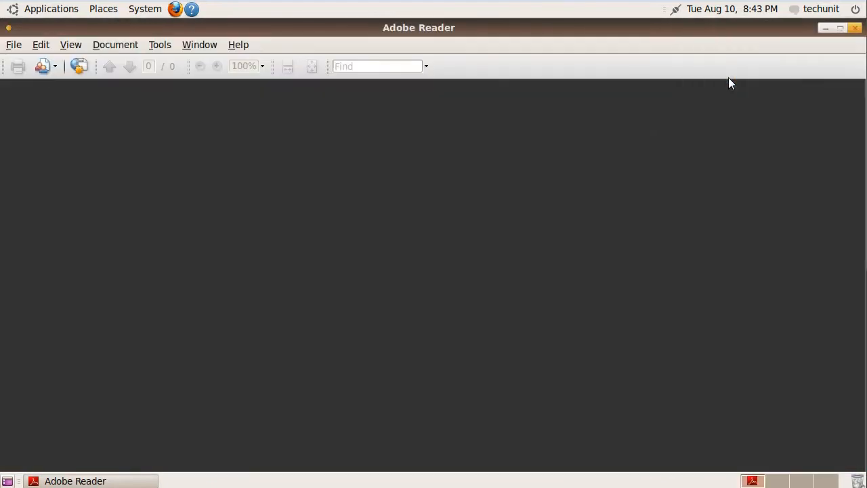
mouse_move(43, 122)
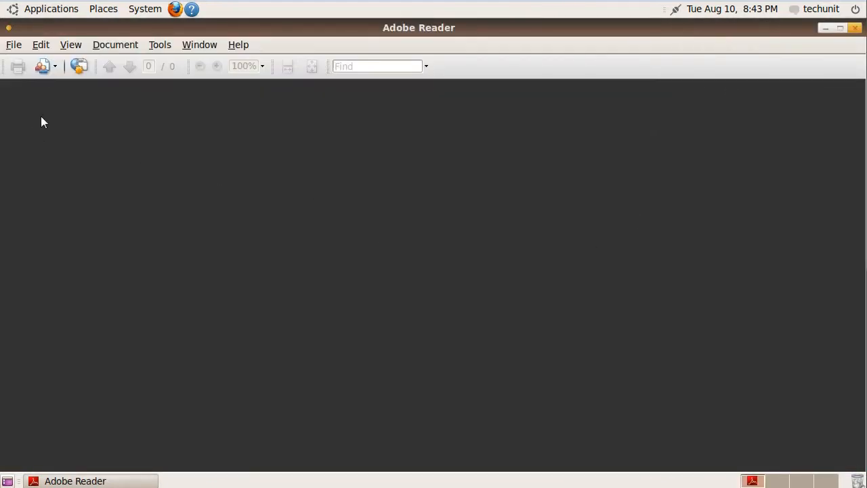
click(14, 44)
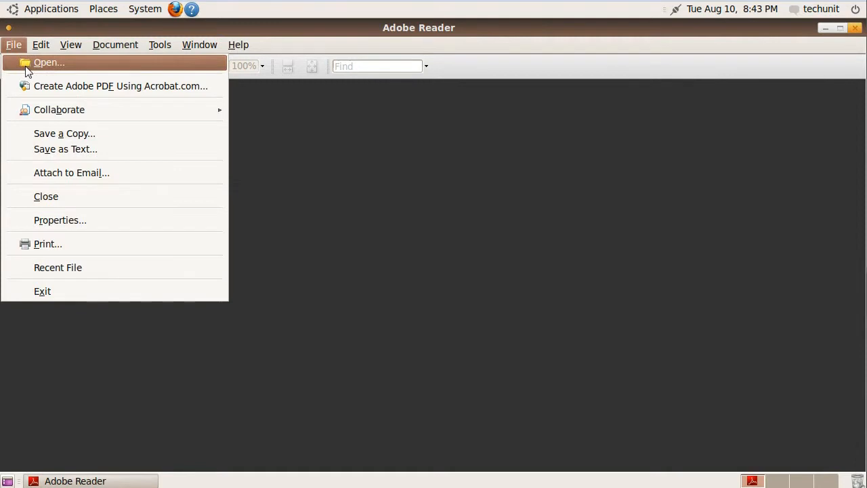
click(49, 63)
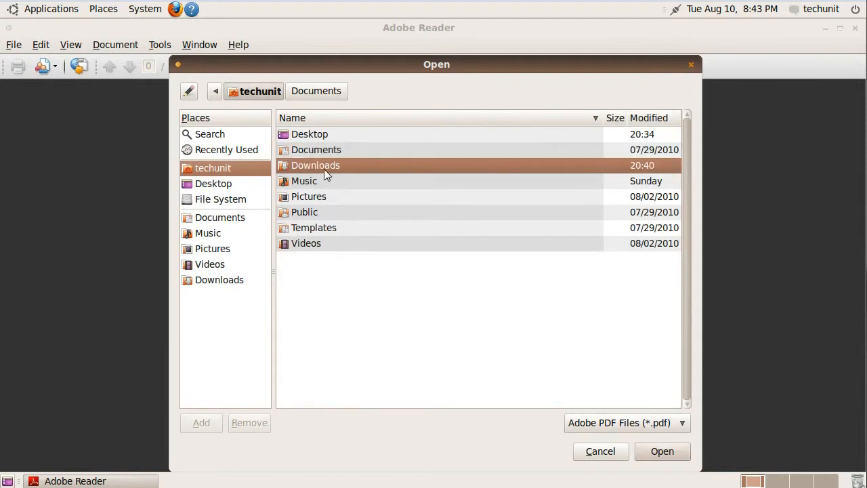
Open 'Getting Started with Ubuntu 10.04.pdf' and show page thumbnails in the sidebar
click(662, 451)
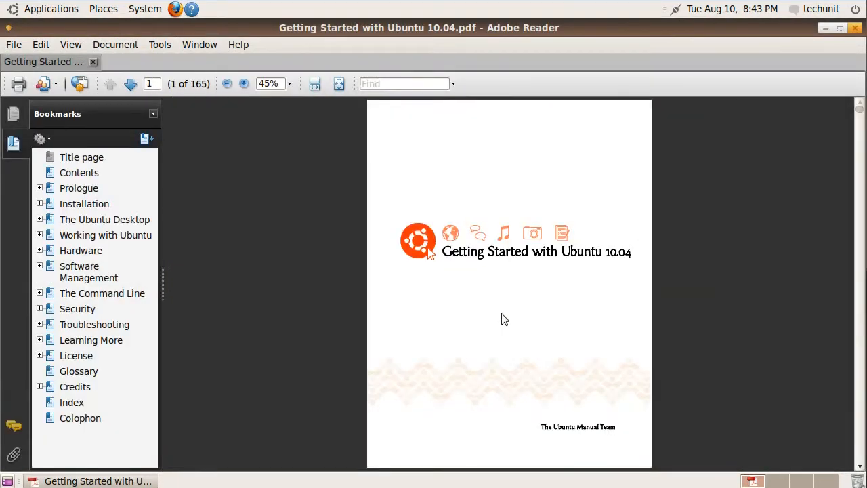
mouse_move(284, 227)
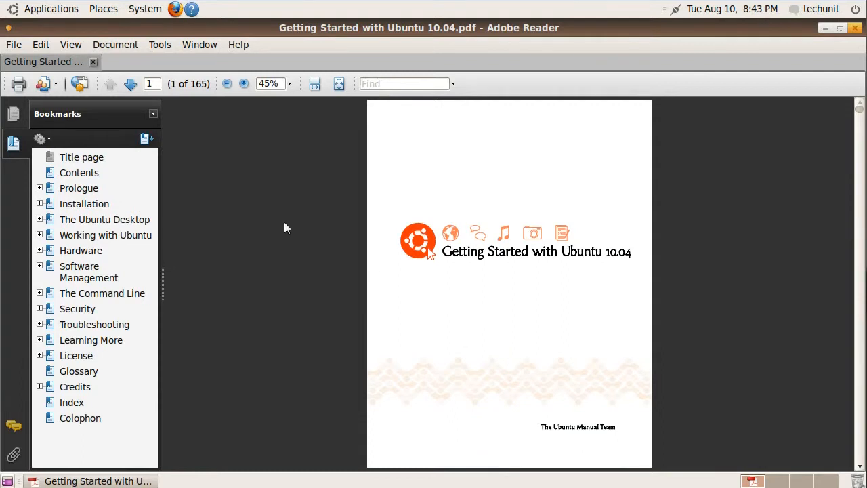
click(14, 143)
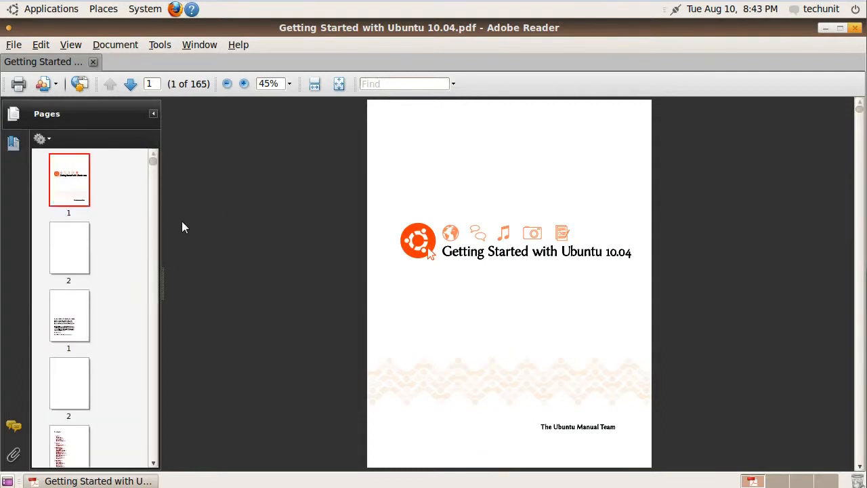